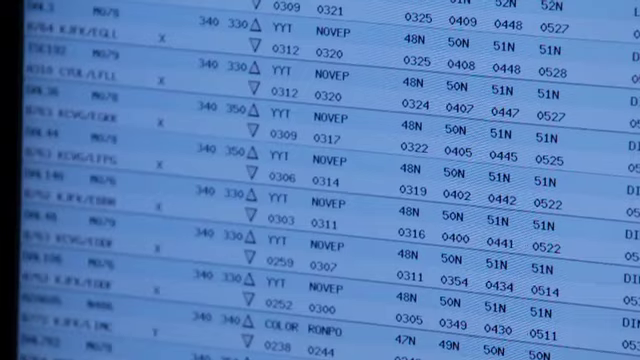
pyautogui.scroll(-3)
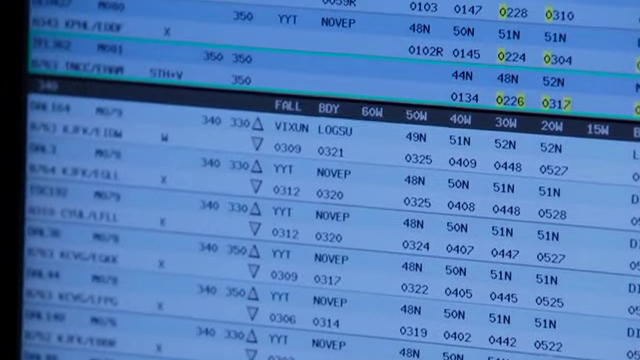